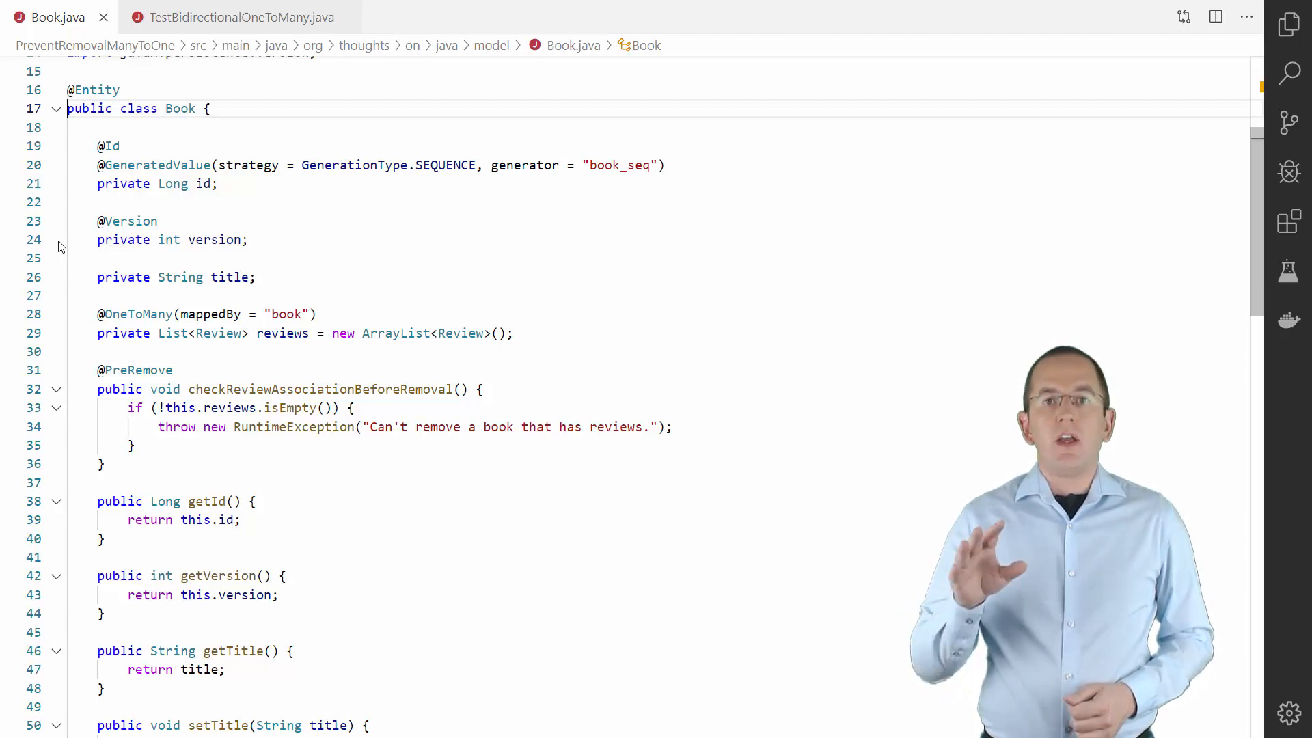
- Highlight the book_seq generator and the RuntimeException in checkReviewAssociationBeforeRemoval, then switch to TestBidirectionalOneToMany.java
double_click(202, 183)
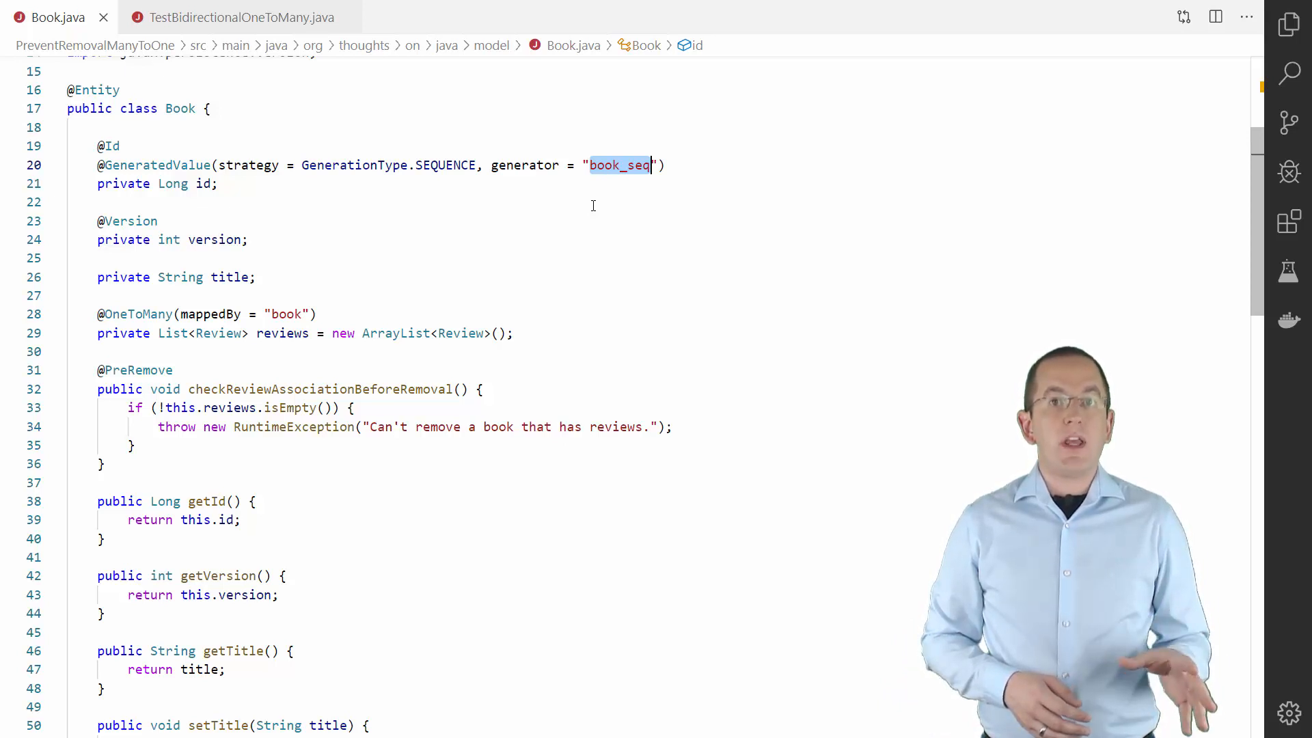
mouse_move(559, 208)
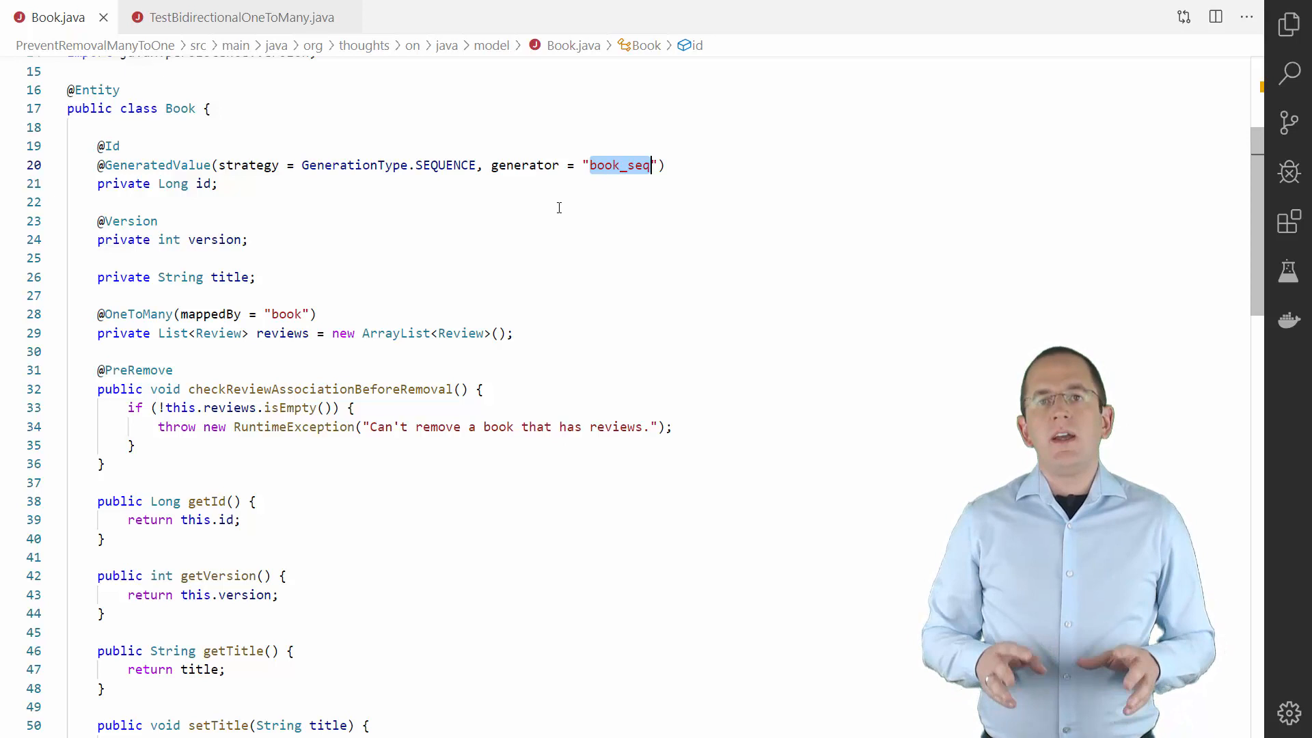
double_click(214, 240)
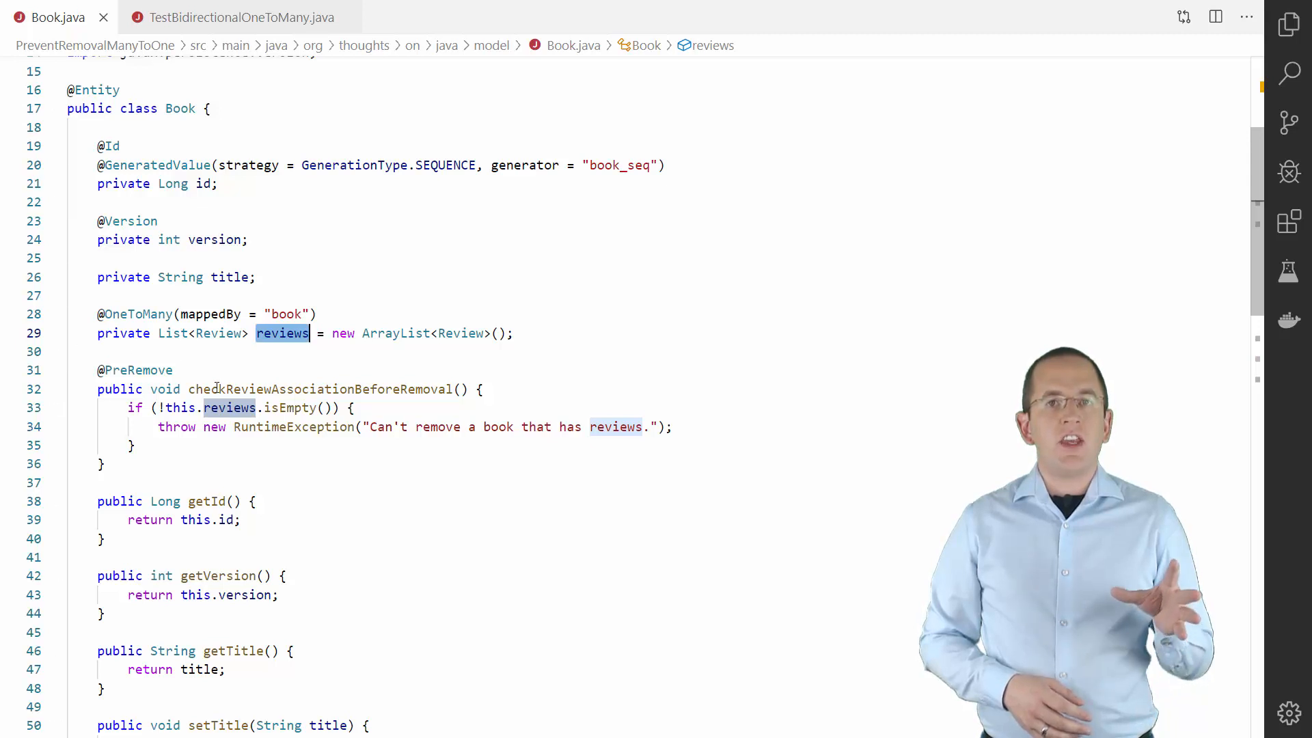
double_click(320, 388)
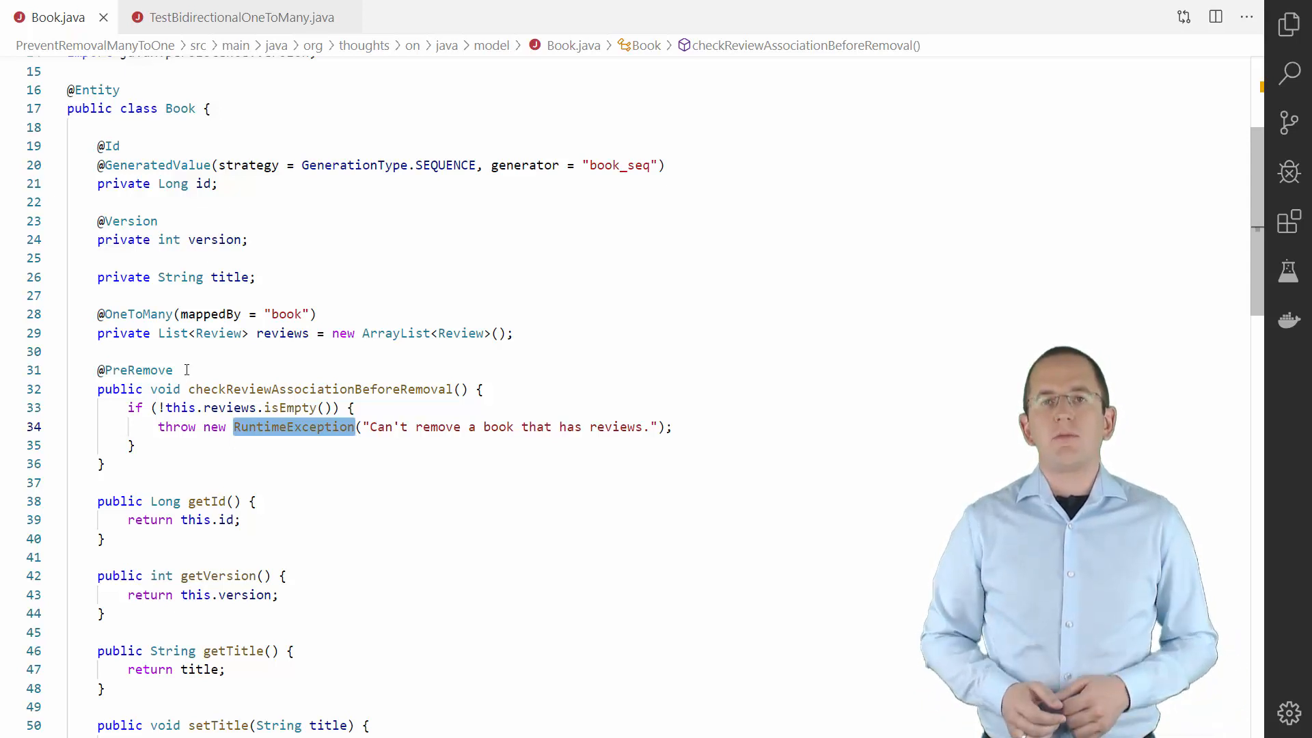
click(241, 17)
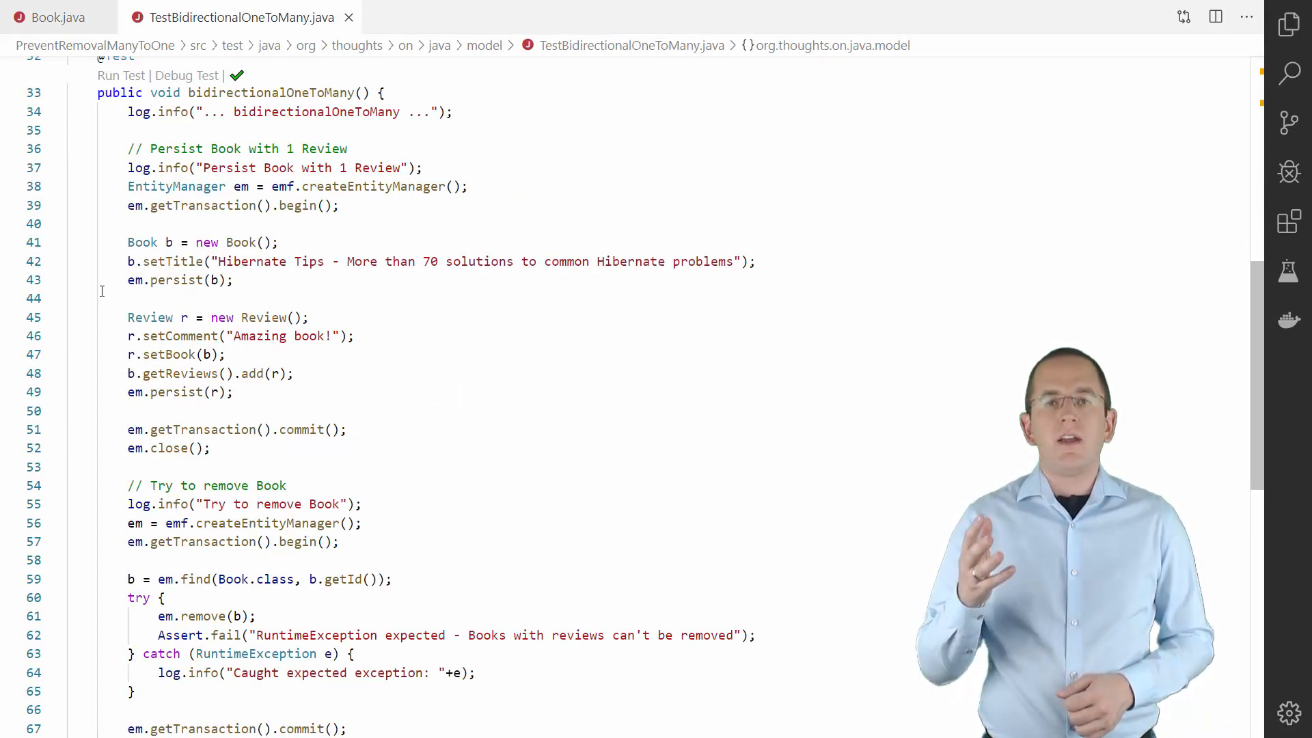
drag(129, 242, 234, 279)
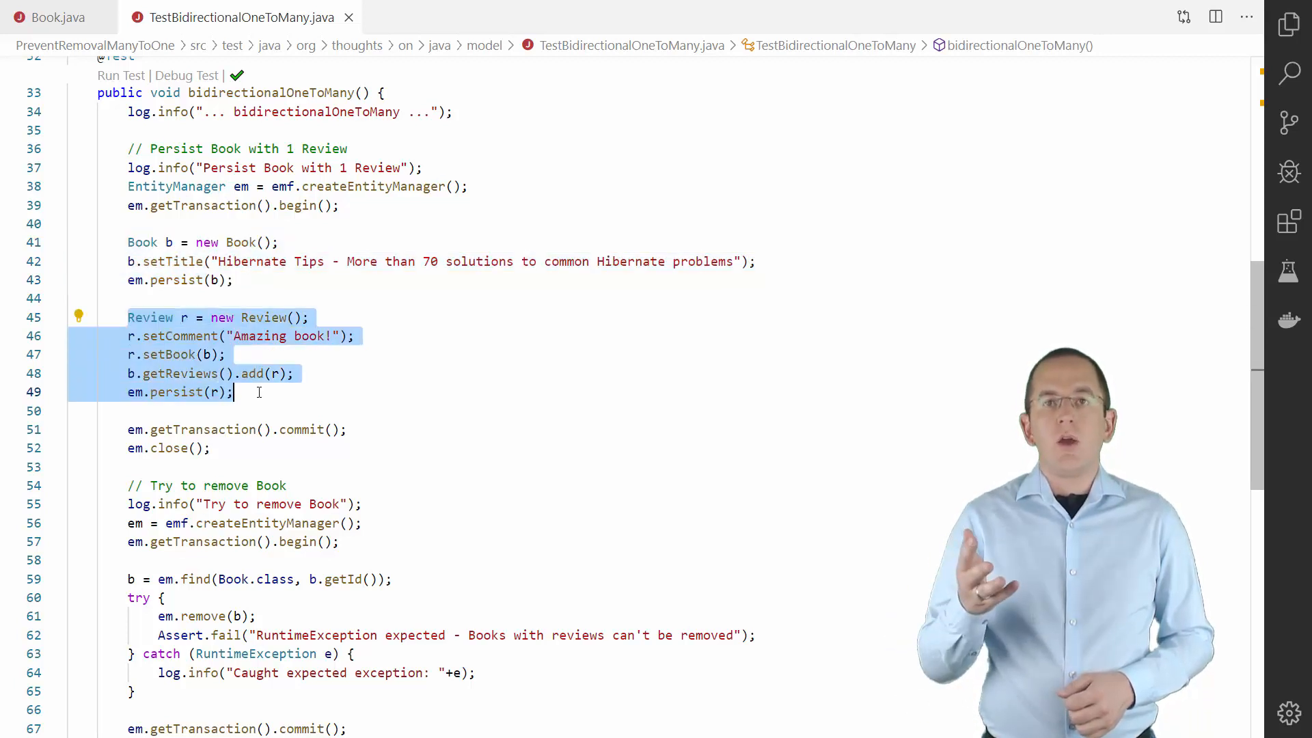
click(206, 615)
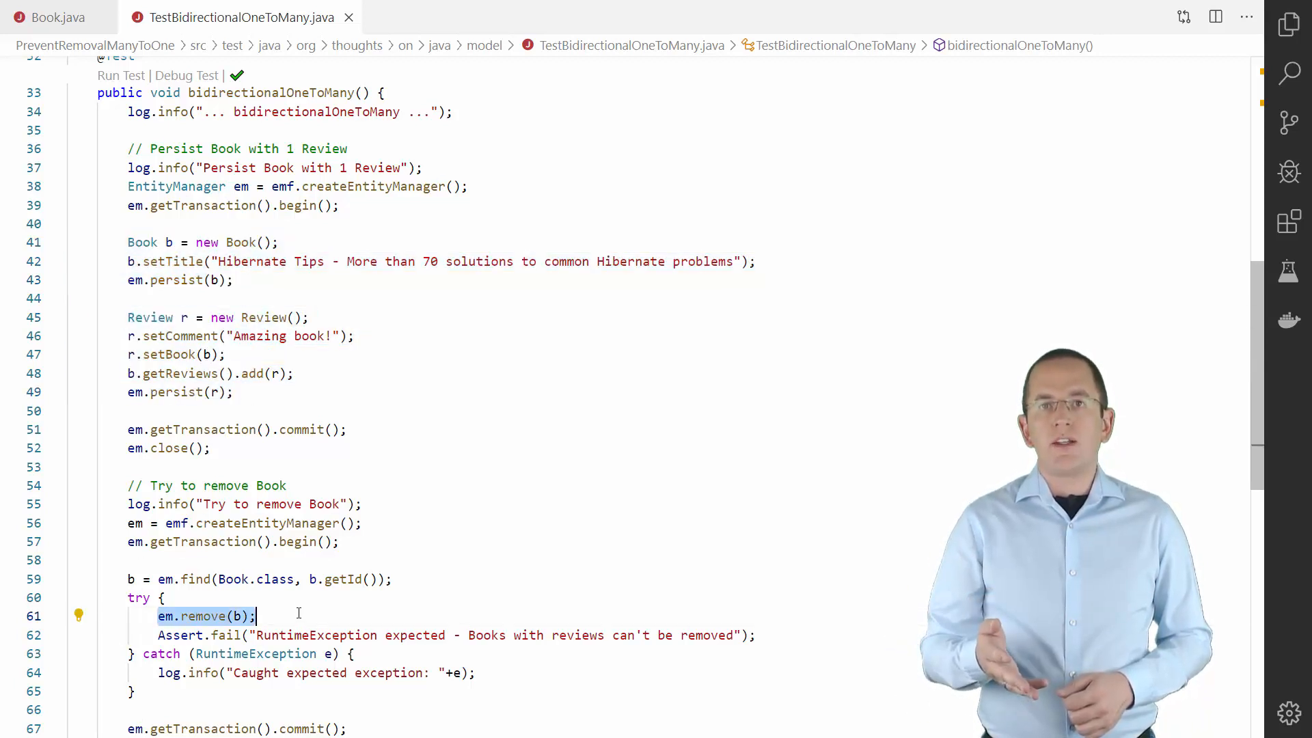